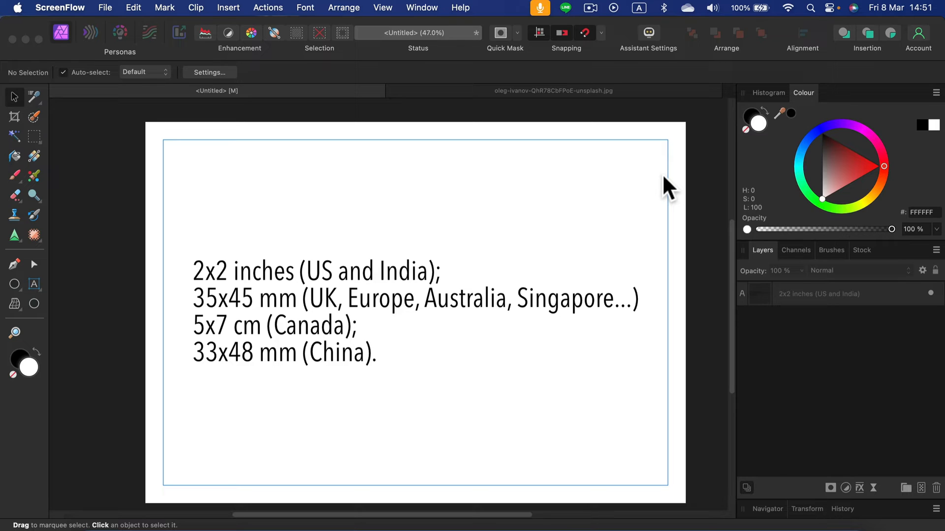
{"action": "mouse_move", "coordinate": [536, 199]}
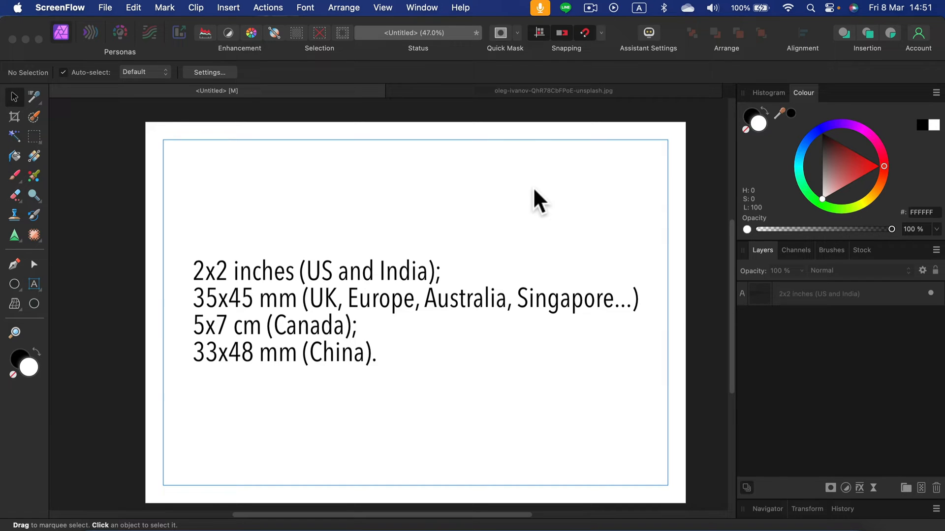
{"action": "mouse_move", "coordinate": [212, 210]}
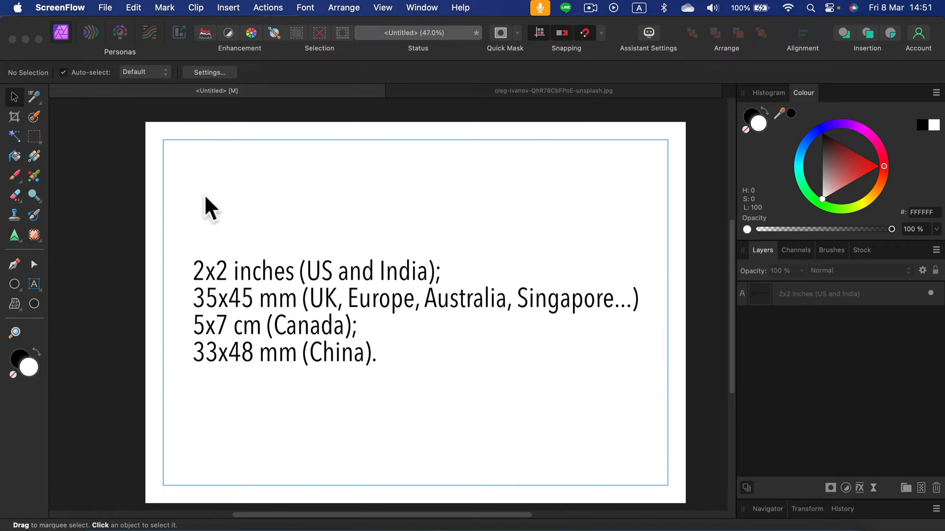
{"action": "mouse_move", "coordinate": [306, 291]}
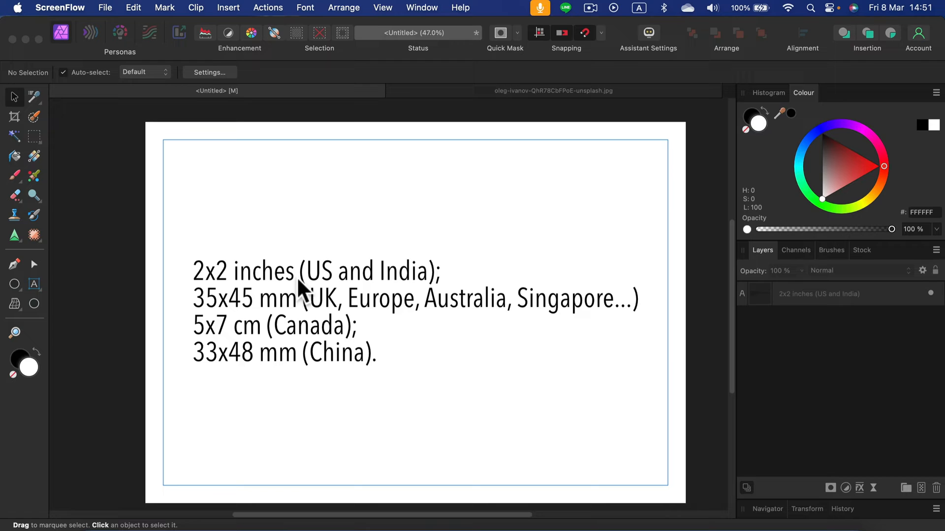
{"action": "mouse_move", "coordinate": [306, 295]}
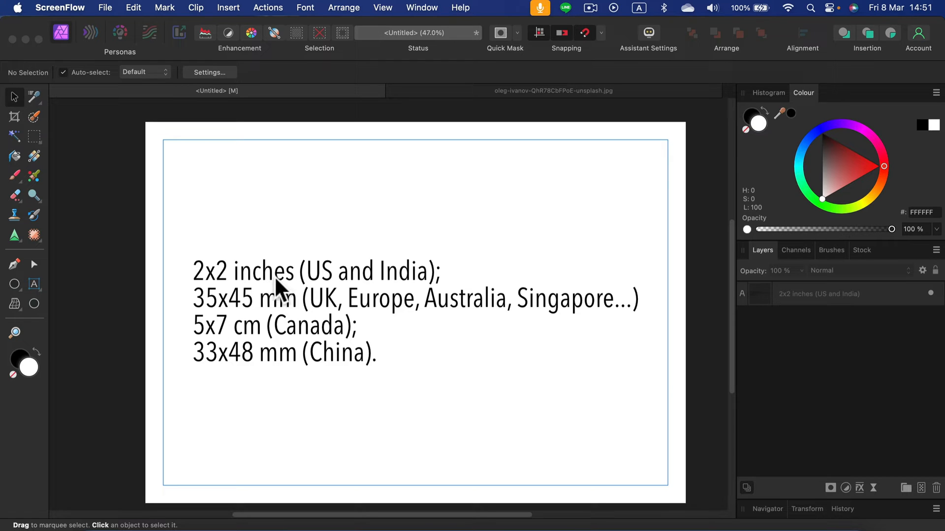
{"action": "mouse_move", "coordinate": [229, 302]}
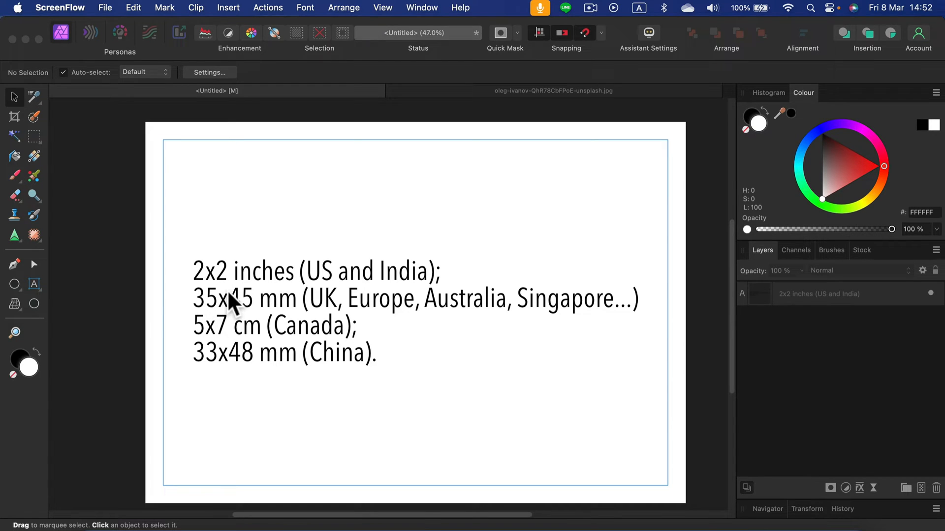
{"action": "mouse_move", "coordinate": [253, 304]}
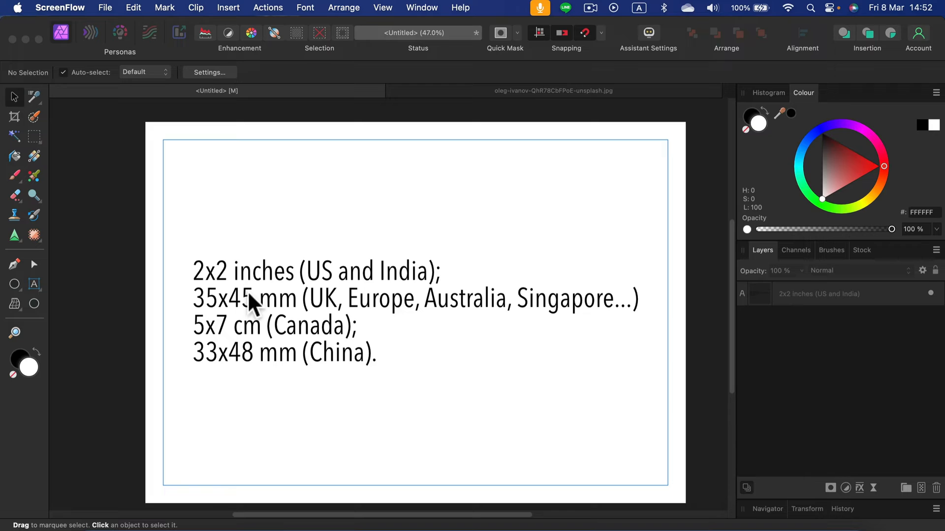
{"action": "mouse_move", "coordinate": [289, 313]}
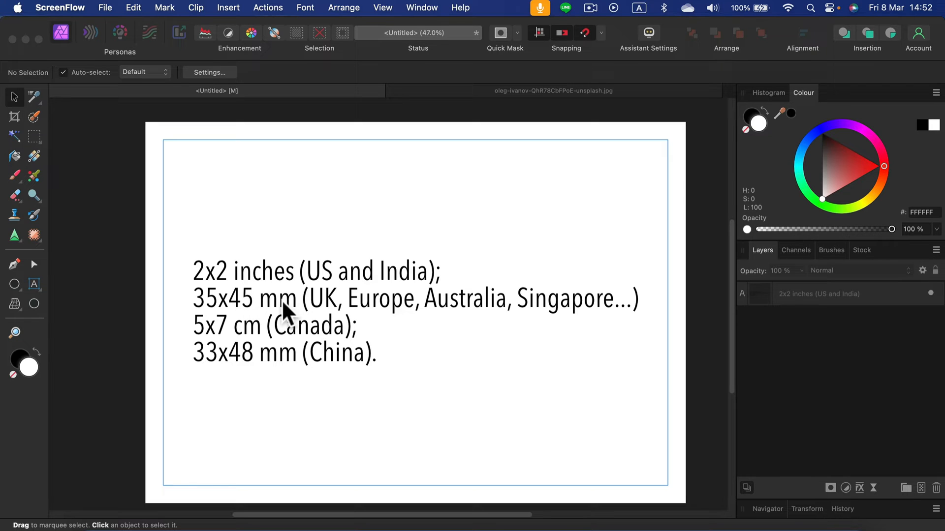
{"action": "mouse_move", "coordinate": [274, 292]}
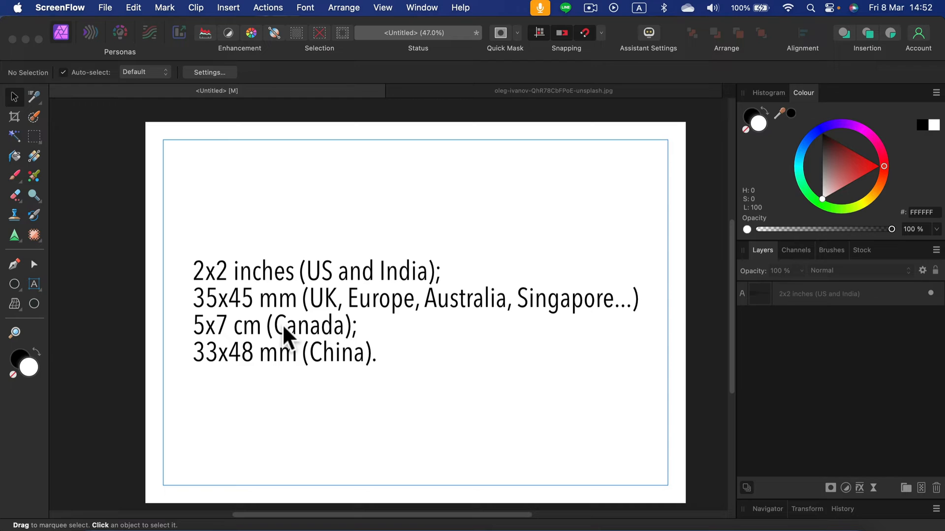
{"action": "mouse_move", "coordinate": [280, 318]}
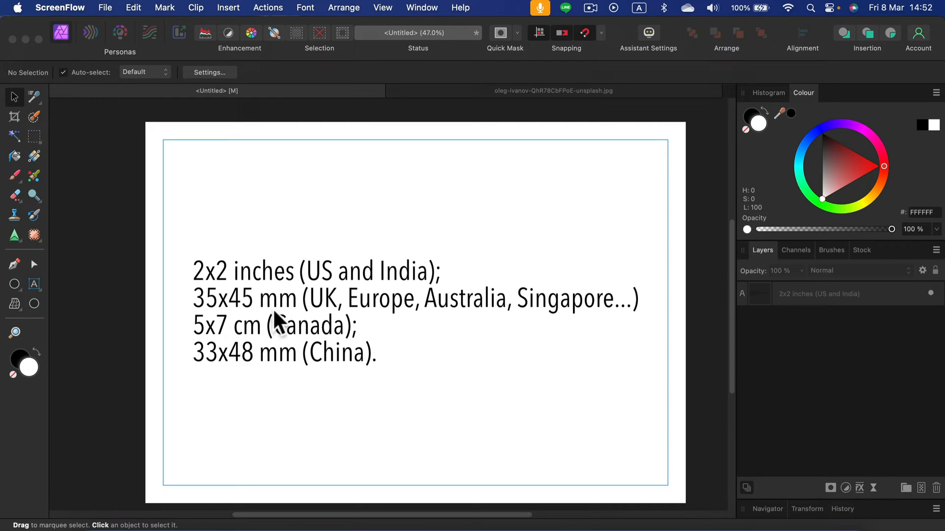
{"action": "mouse_move", "coordinate": [262, 310]}
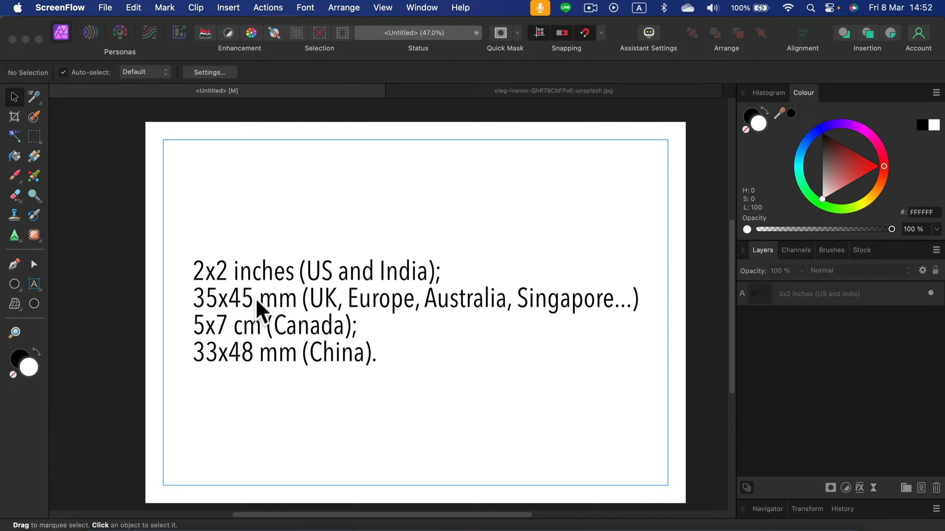
{"action": "mouse_move", "coordinate": [222, 316]}
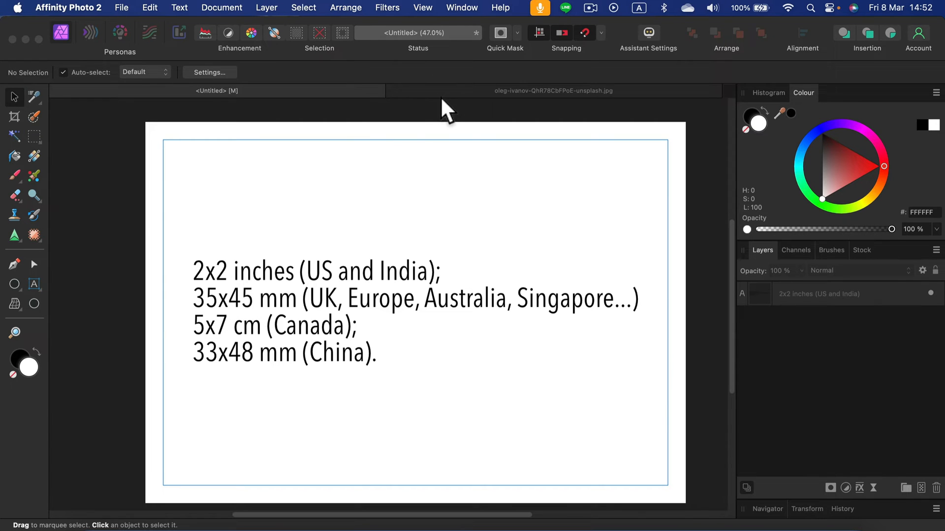
Step: Switch to the portrait photo document and try the Crop Tool, then cancel it
{"action": "left_click", "coordinate": [552, 90]}
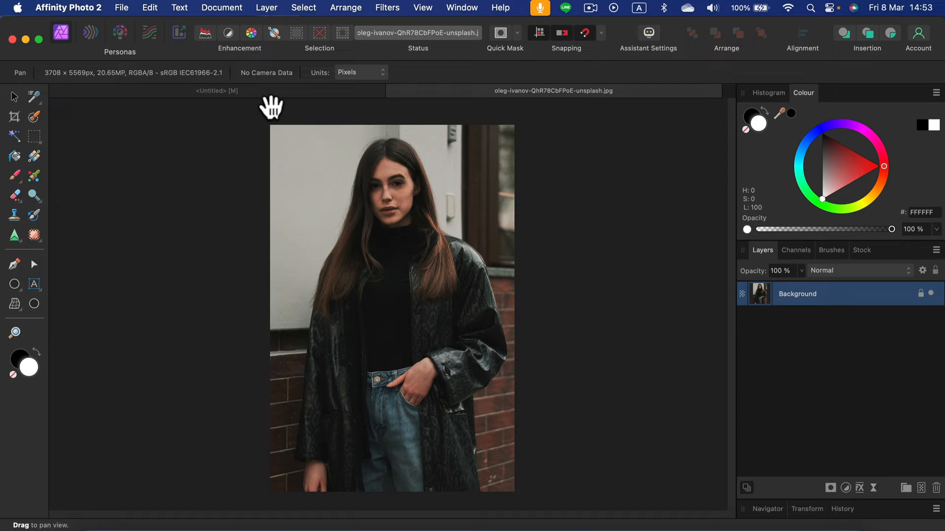
{"action": "left_click", "coordinate": [14, 117]}
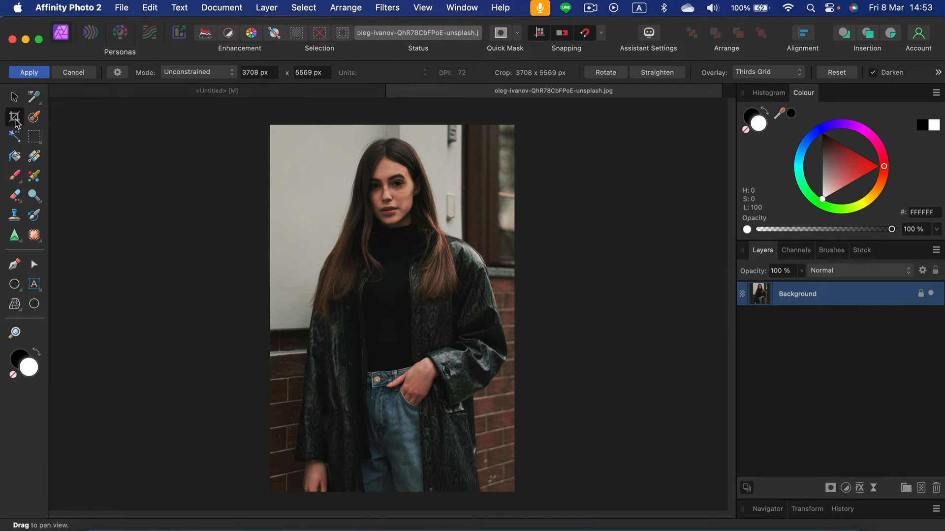
{"action": "left_click", "coordinate": [14, 117]}
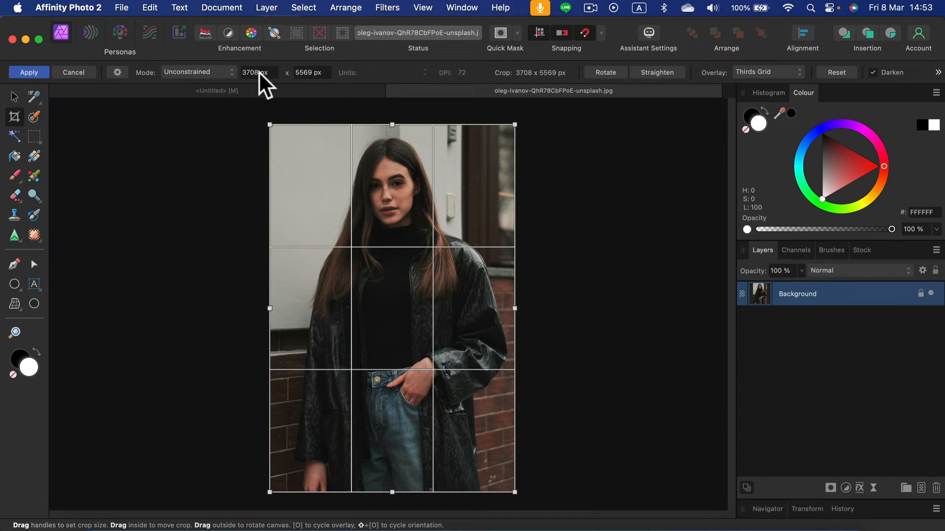
{"action": "mouse_move", "coordinate": [143, 84]}
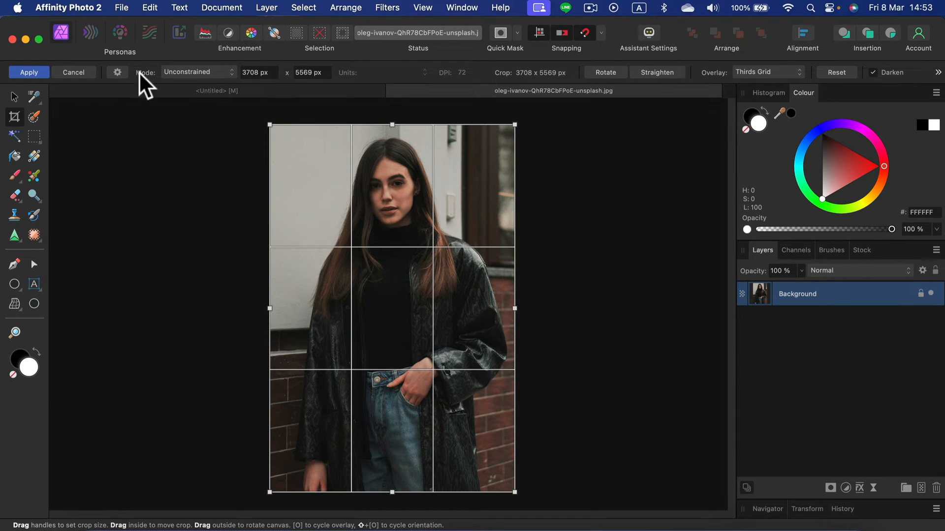
{"action": "left_click", "coordinate": [28, 72]}
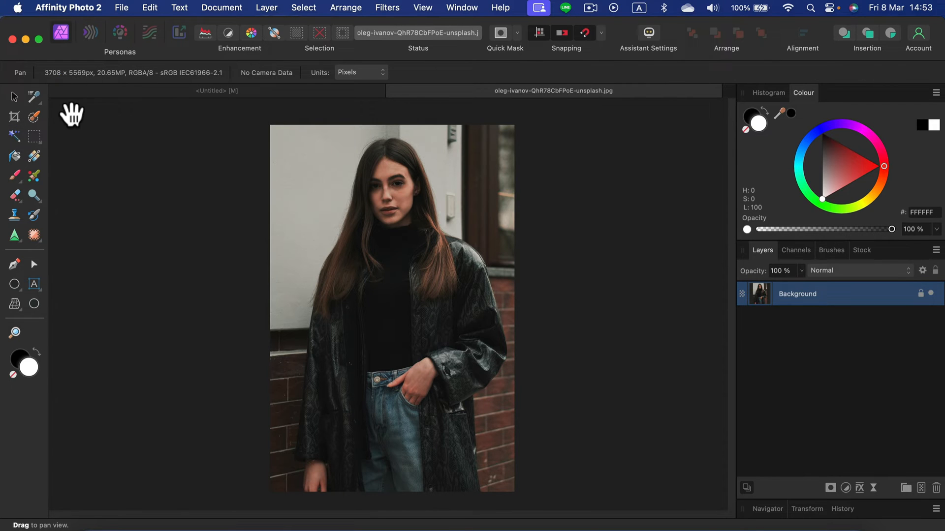
Step: Show the rulers and measure them in millimetres
{"action": "left_click", "coordinate": [422, 8]}
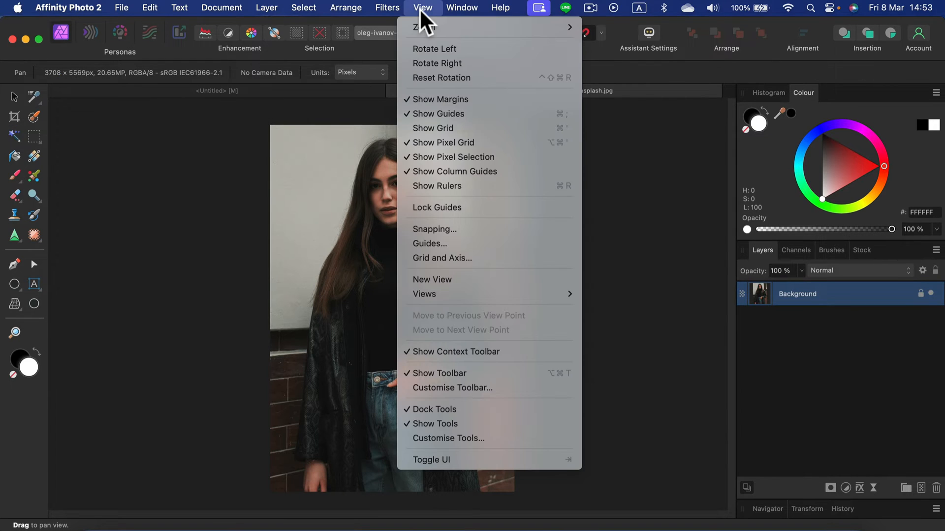
{"action": "mouse_move", "coordinate": [455, 171]}
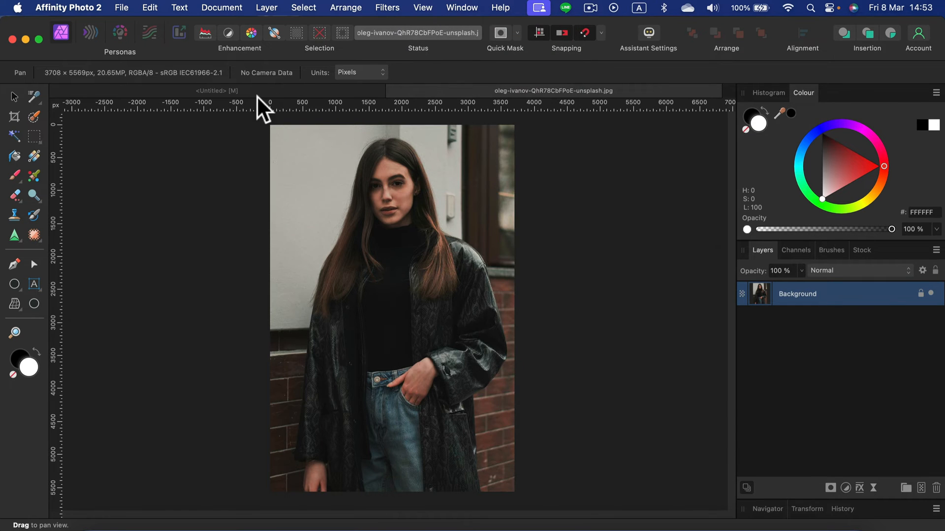
{"action": "mouse_move", "coordinate": [67, 102]}
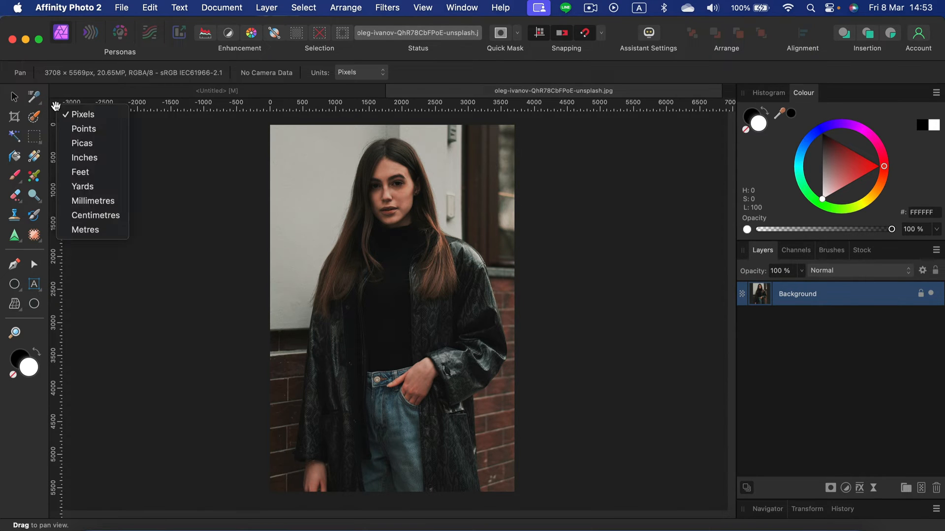
{"action": "mouse_move", "coordinate": [90, 114]}
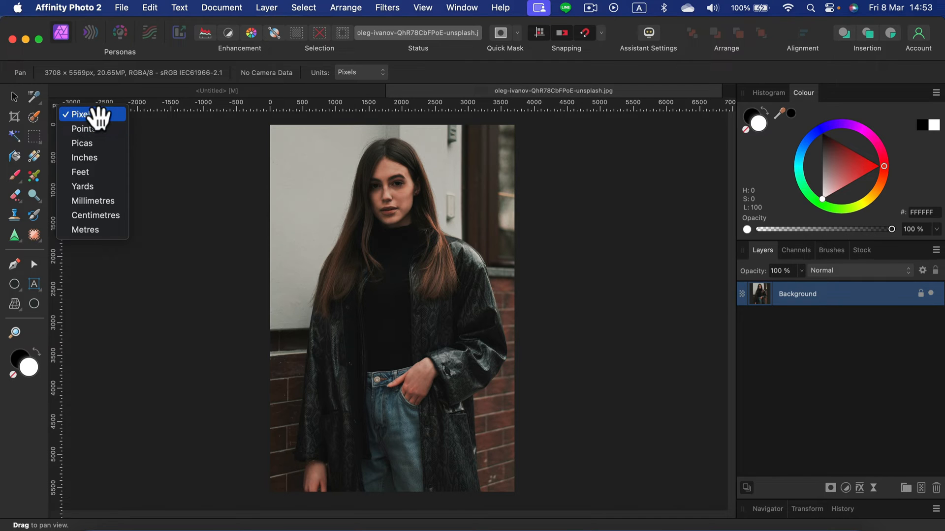
{"action": "mouse_move", "coordinate": [108, 201]}
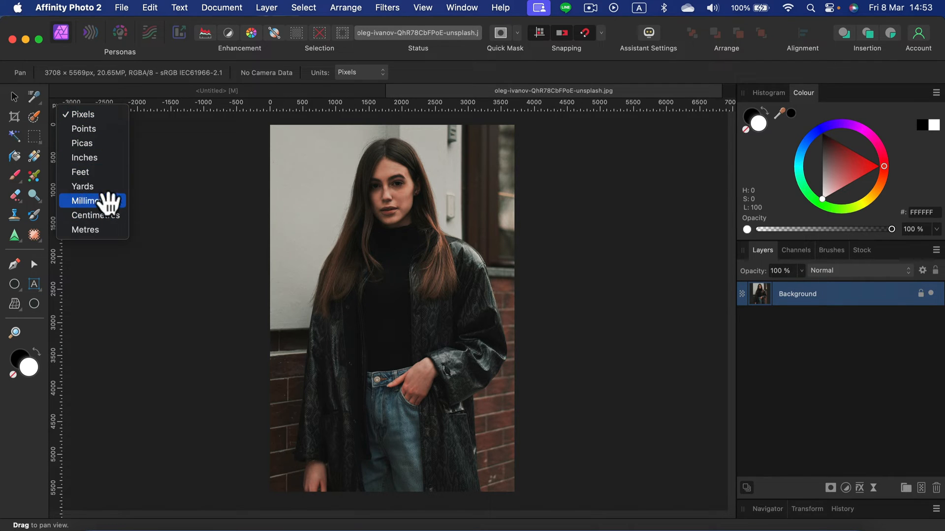
{"action": "left_click", "coordinate": [85, 201]}
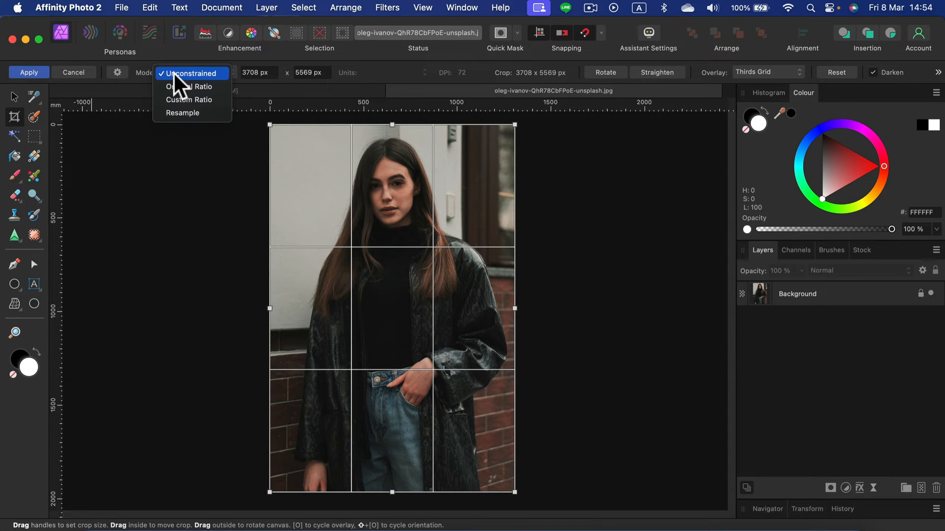
Step: Lock the crop box to a Custom Ratio of 35 x 45 around the face
{"action": "left_click", "coordinate": [189, 100]}
{"action": "type", "text": "45"}
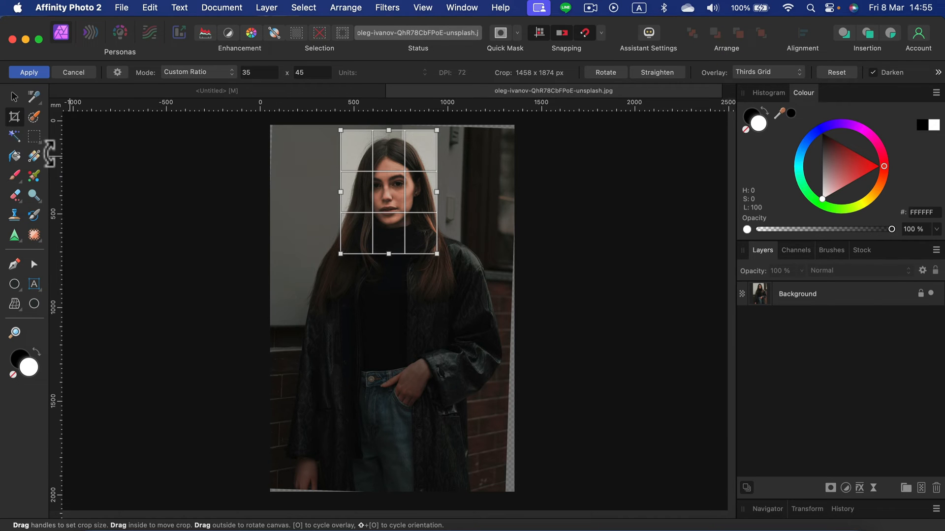
{"action": "mouse_move", "coordinate": [59, 81]}
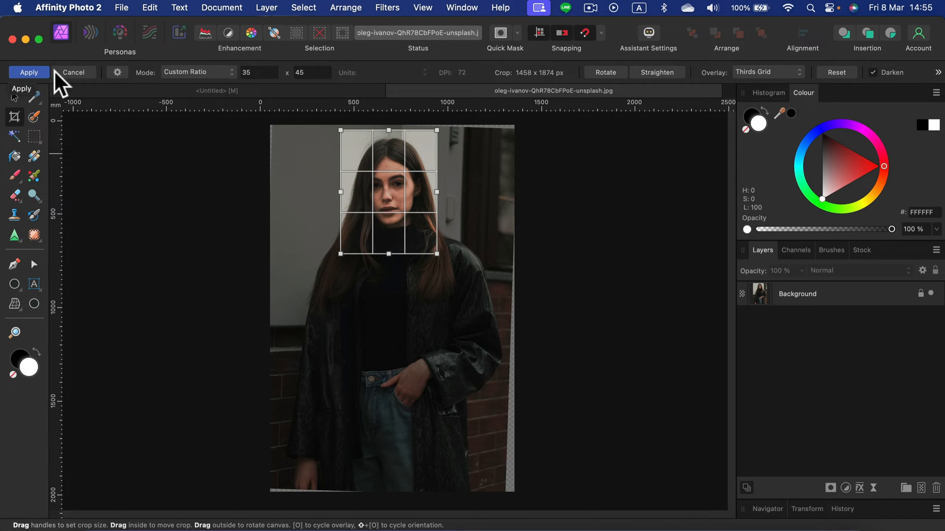
Step: Apply the 35:45 crop, unlock the Background layer and rasterise it with trimming
{"action": "left_click", "coordinate": [27, 73]}
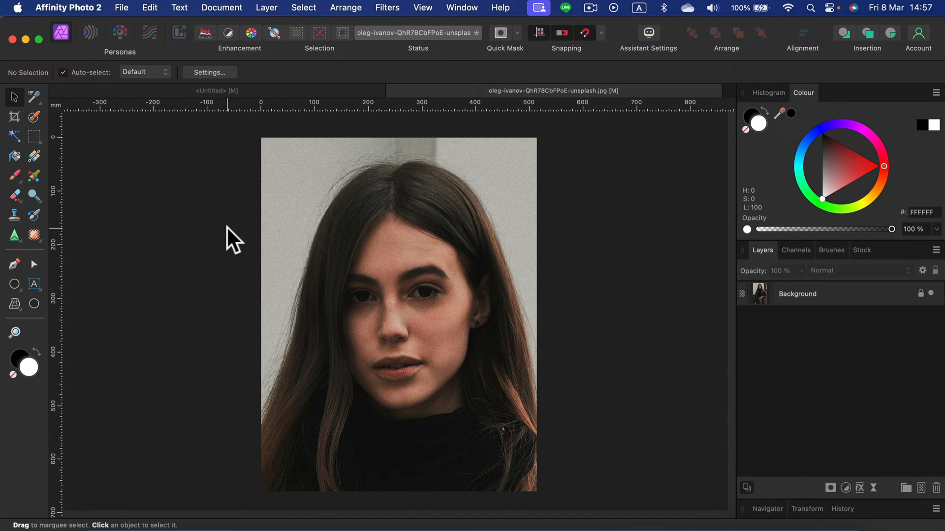
{"action": "mouse_move", "coordinate": [813, 341]}
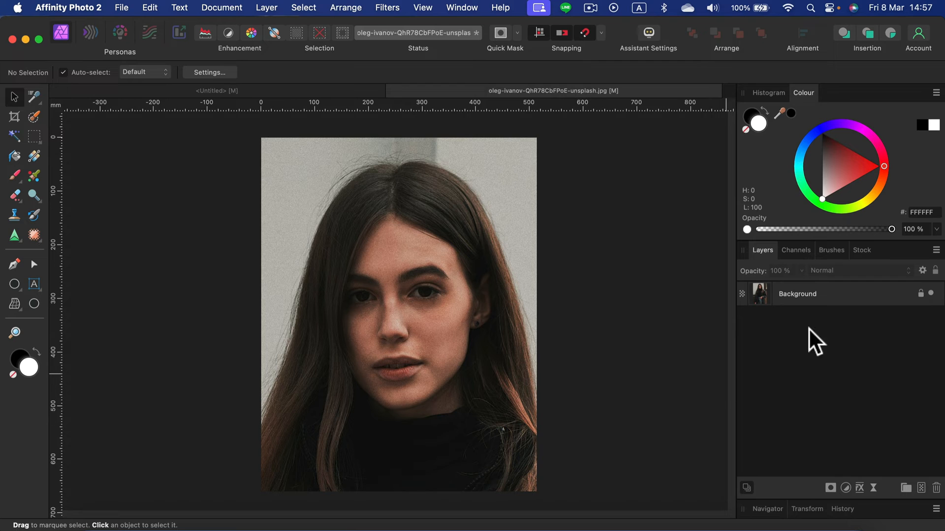
{"action": "mouse_move", "coordinate": [907, 301]}
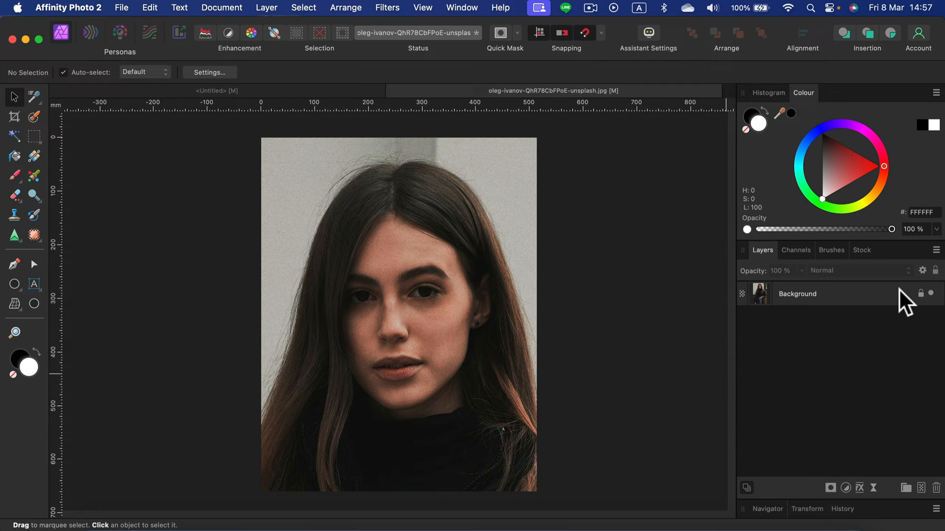
{"action": "left_click", "coordinate": [797, 293]}
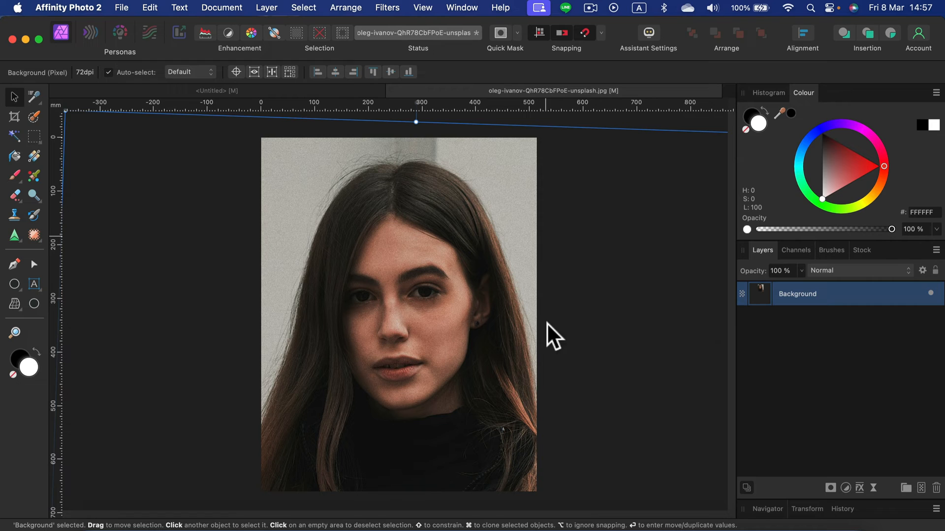
{"action": "mouse_move", "coordinate": [871, 309]}
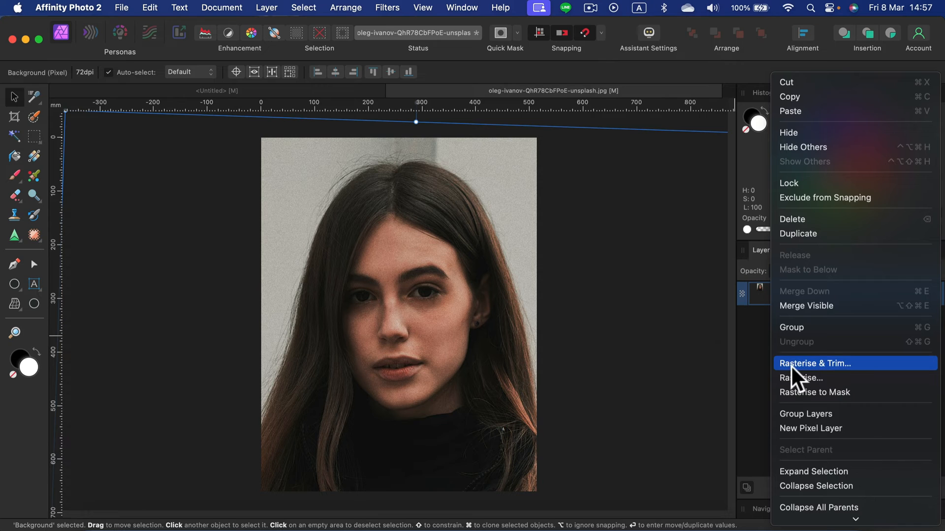
{"action": "mouse_move", "coordinate": [837, 379]}
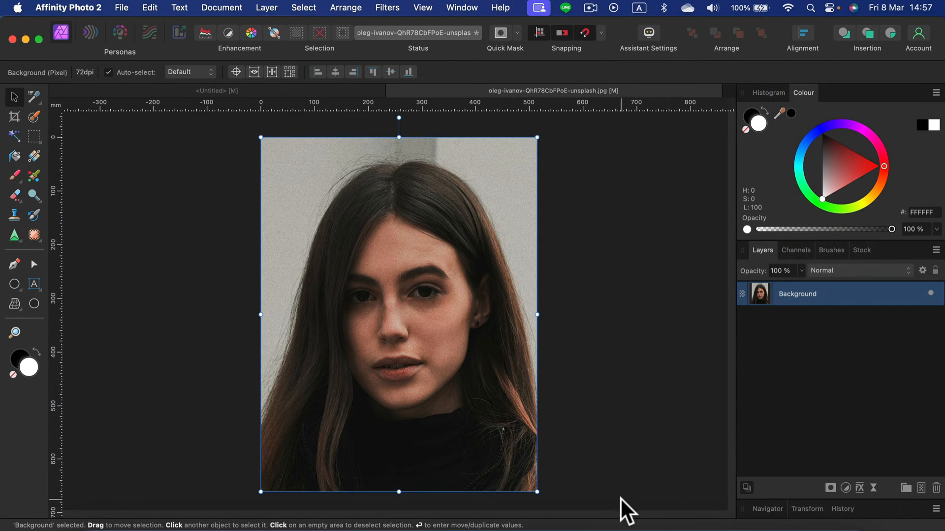
{"action": "mouse_move", "coordinate": [370, 376]}
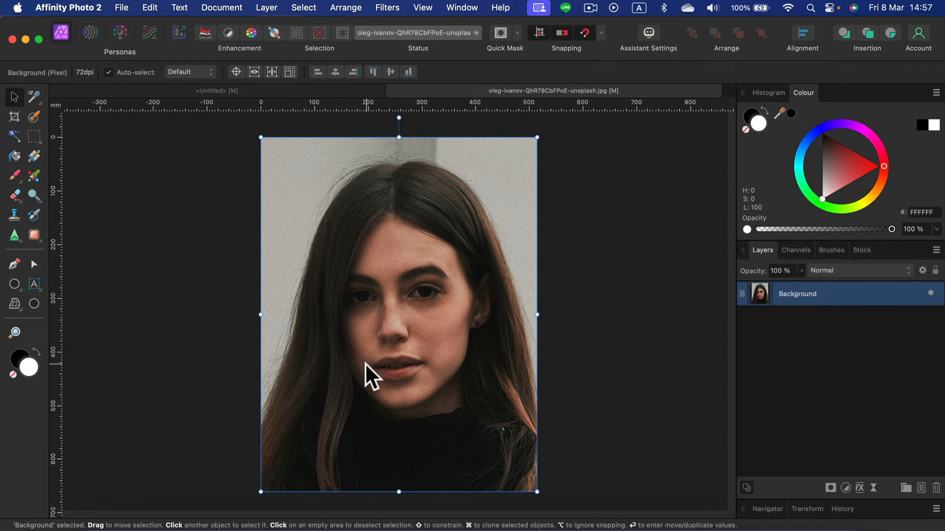
{"action": "mouse_move", "coordinate": [650, 280]}
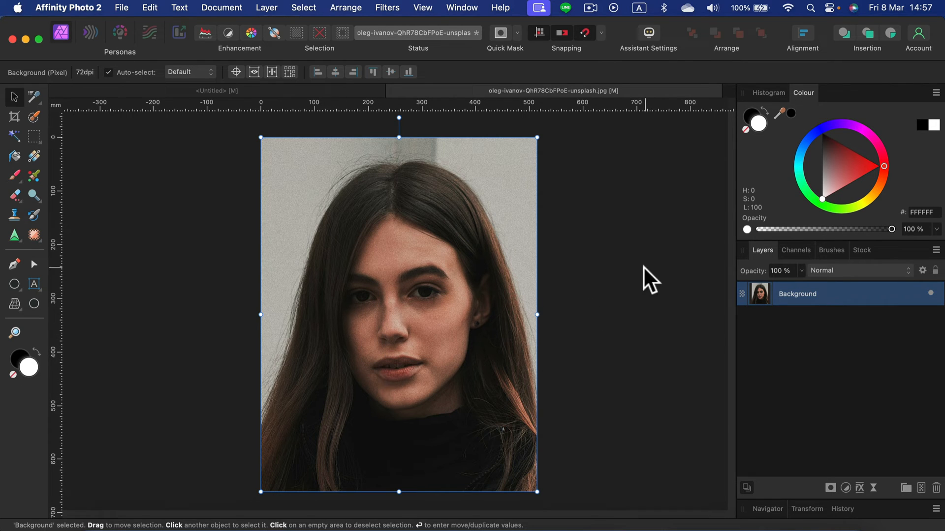
{"action": "left_click", "coordinate": [334, 157]}
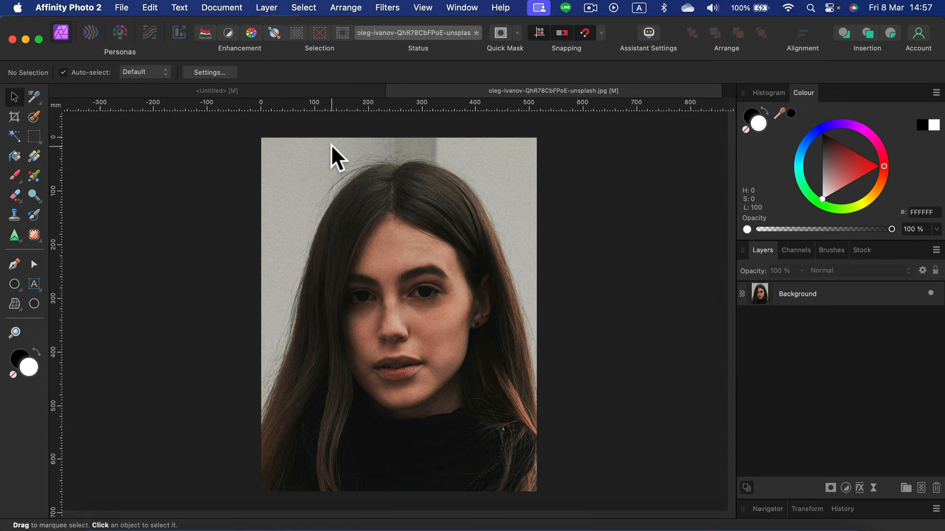
Step: Copy the cropped Background layer onto the Untitled page below the passport size list
{"action": "left_click", "coordinate": [797, 293]}
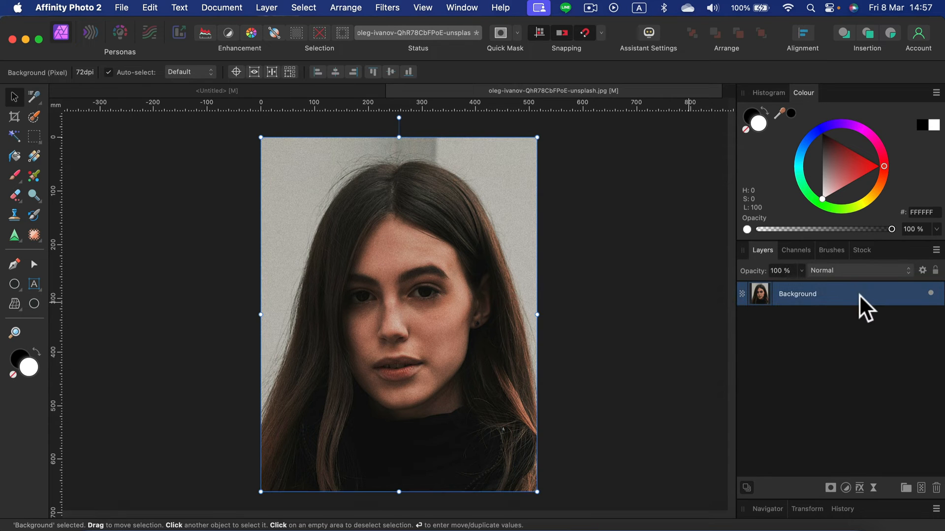
{"action": "left_click", "coordinate": [216, 90]}
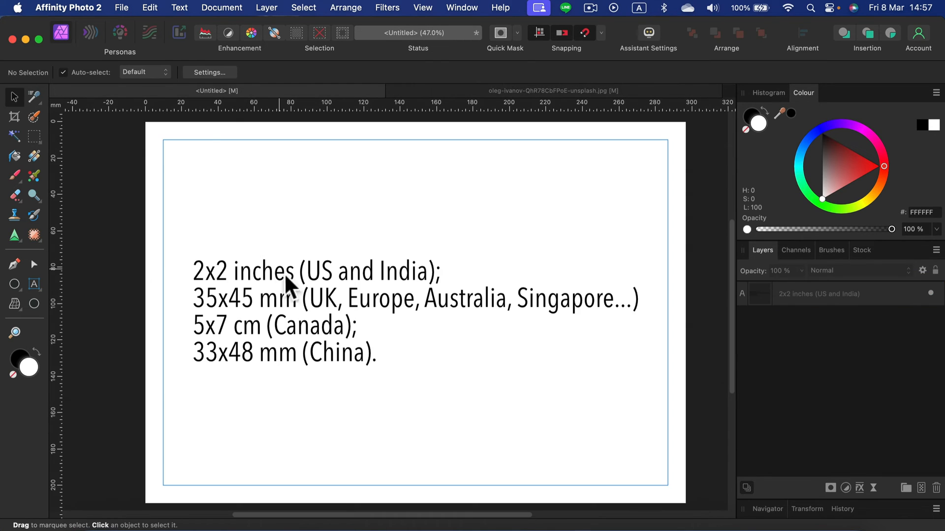
{"action": "left_click", "coordinate": [287, 284]}
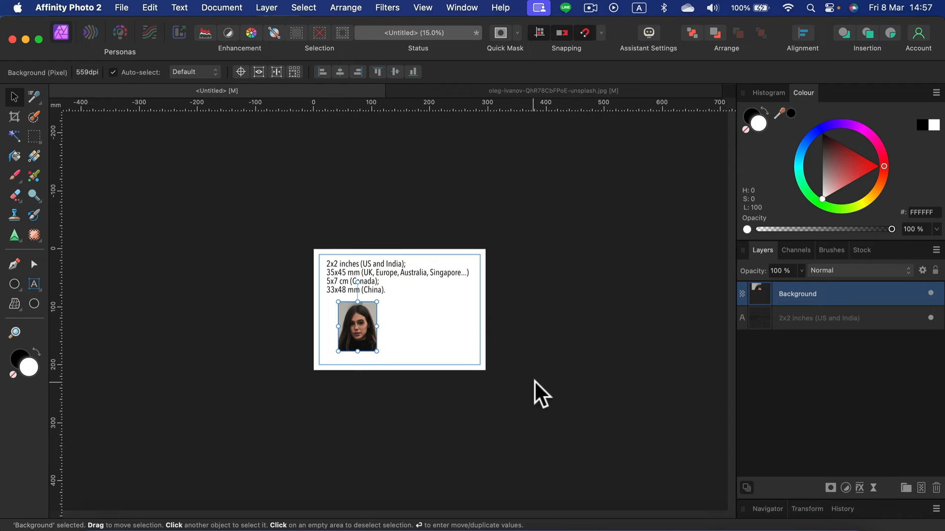
{"action": "left_click", "coordinate": [806, 430]}
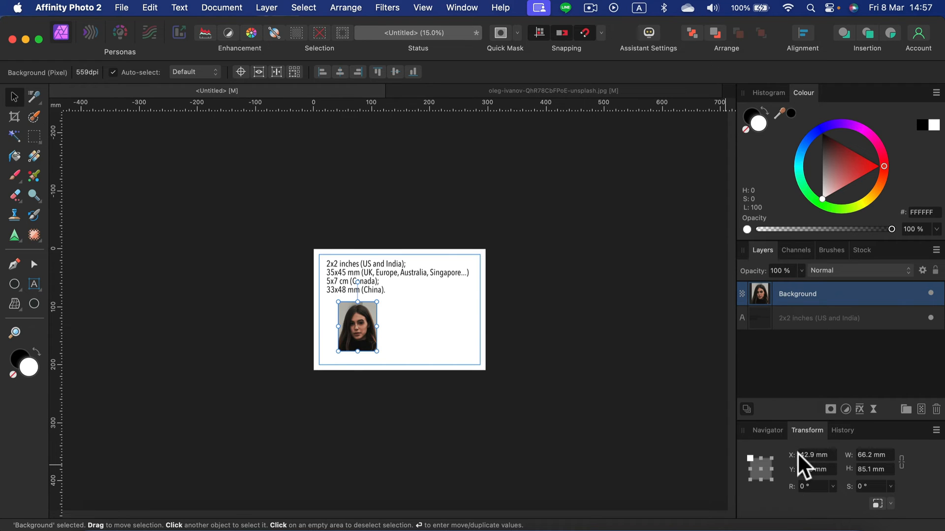
{"action": "mouse_move", "coordinate": [831, 479]}
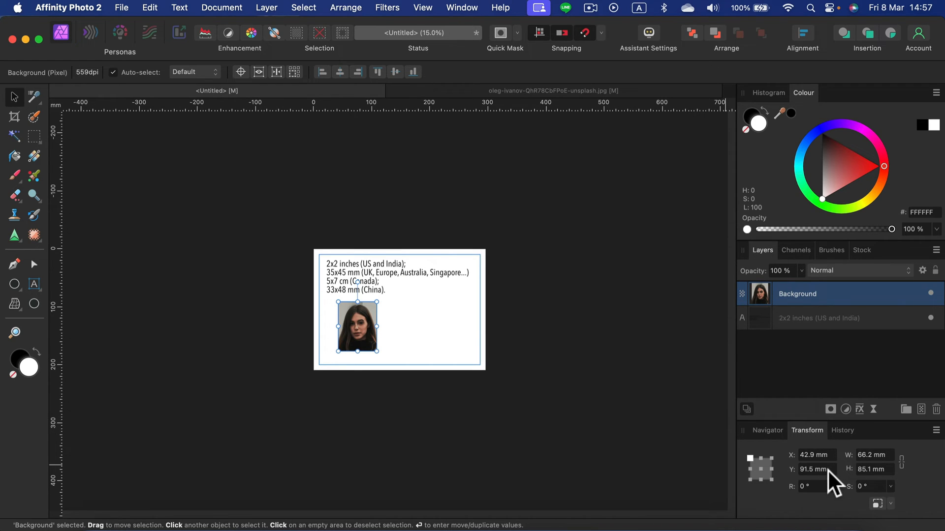
{"action": "mouse_move", "coordinate": [913, 470]}
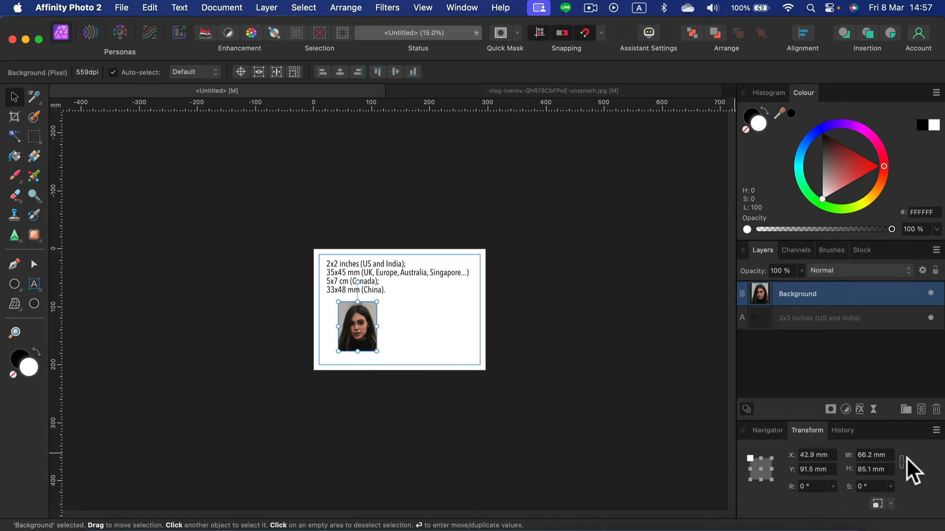
{"action": "mouse_move", "coordinate": [898, 459]}
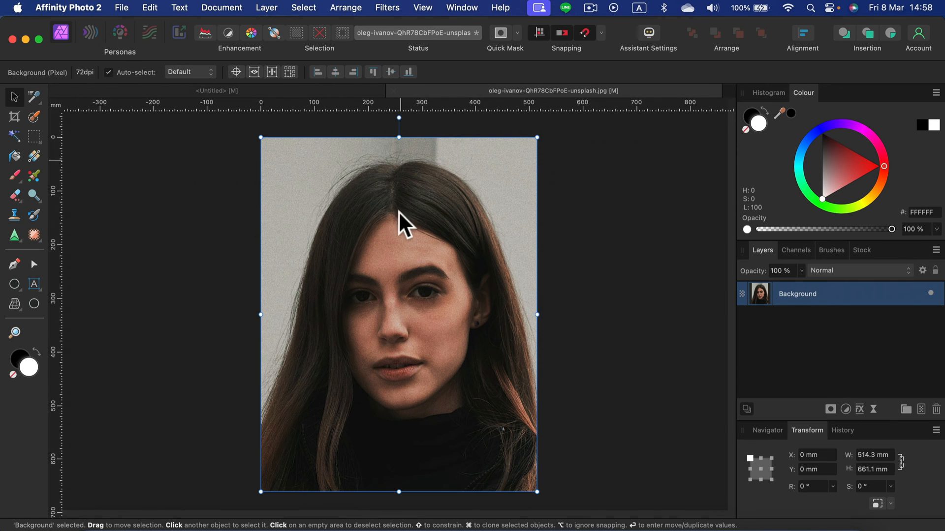
Step: Resize the portrait document to 35 mm wide by 45 mm high
{"action": "left_click", "coordinate": [322, 262]}
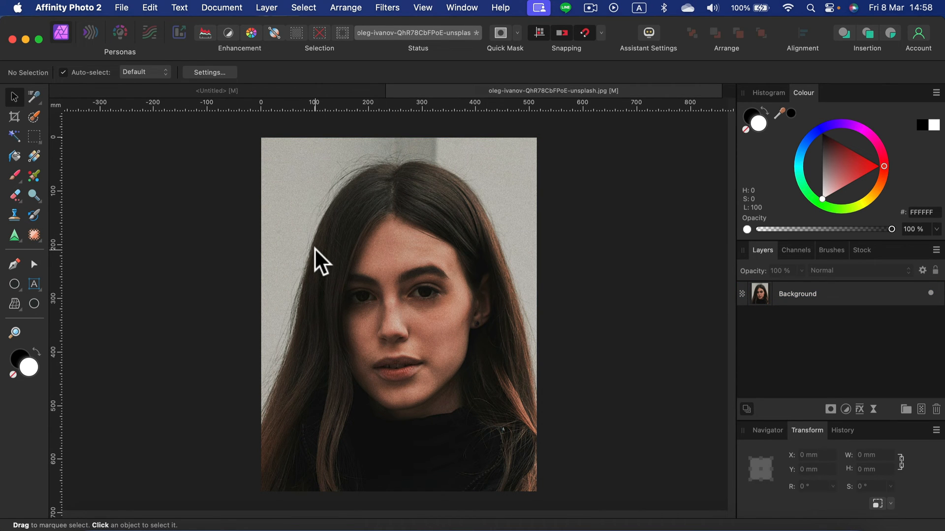
{"action": "mouse_move", "coordinate": [160, 12]}
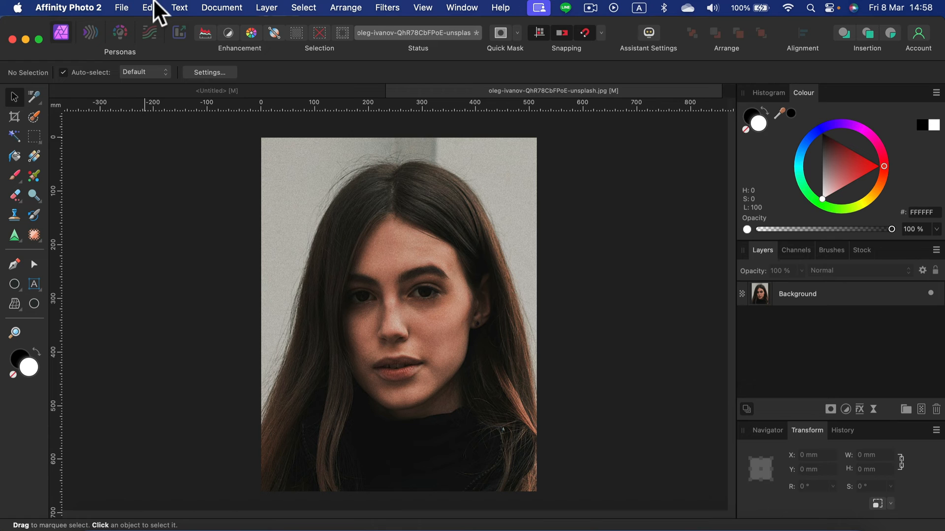
{"action": "left_click", "coordinate": [222, 7]}
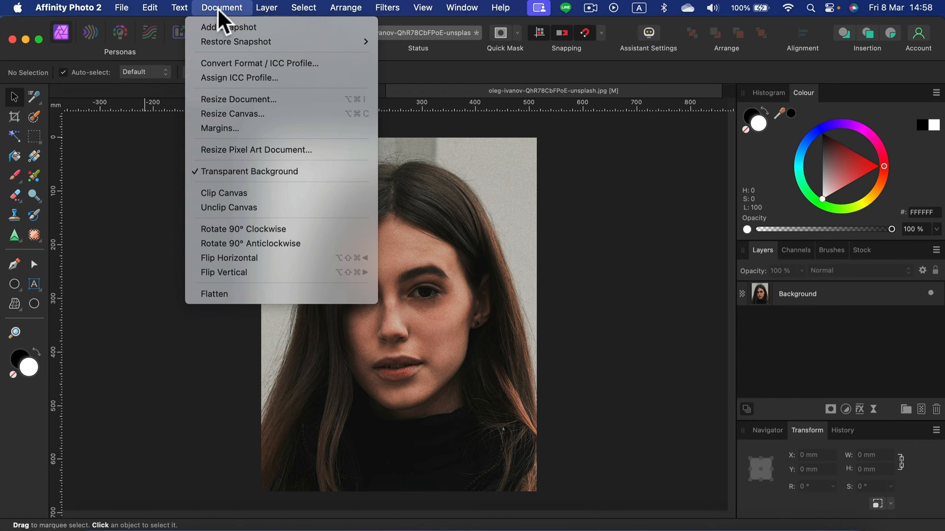
{"action": "mouse_move", "coordinate": [214, 99]}
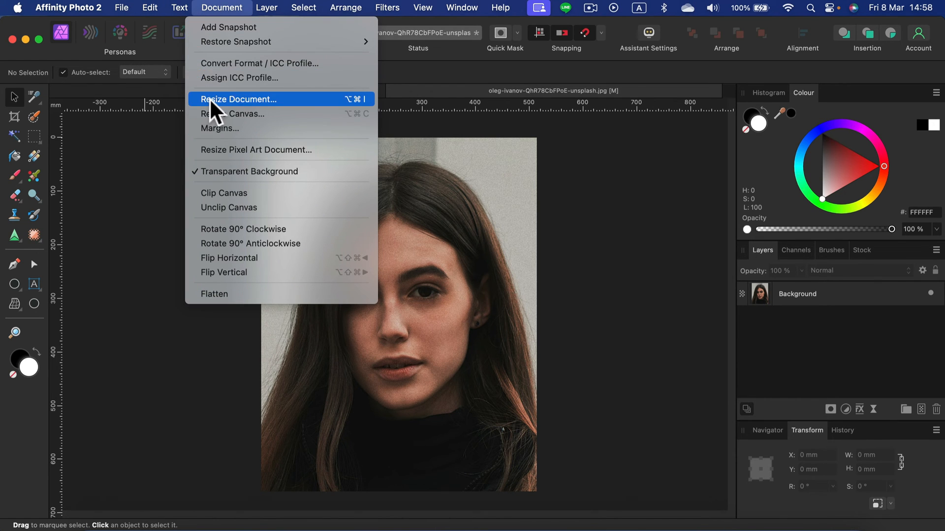
{"action": "left_click", "coordinate": [237, 98]}
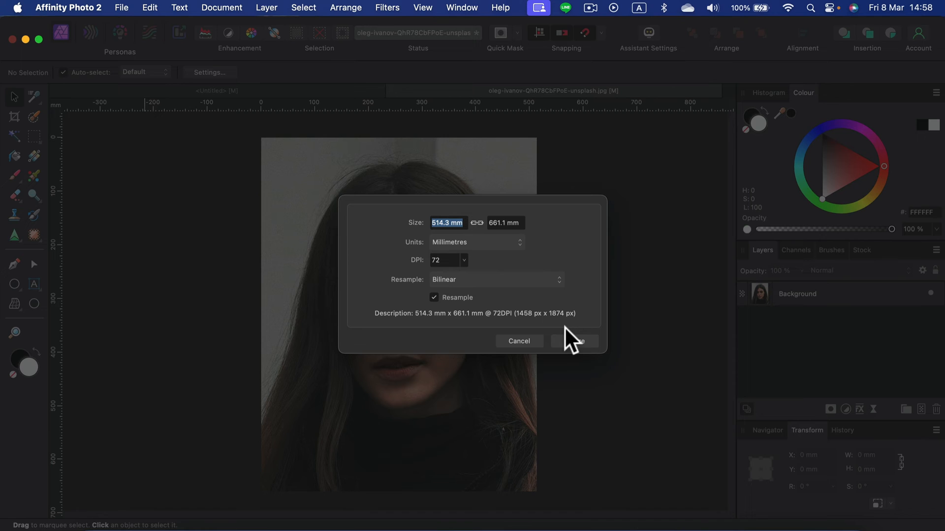
{"action": "type", "text": "34"}
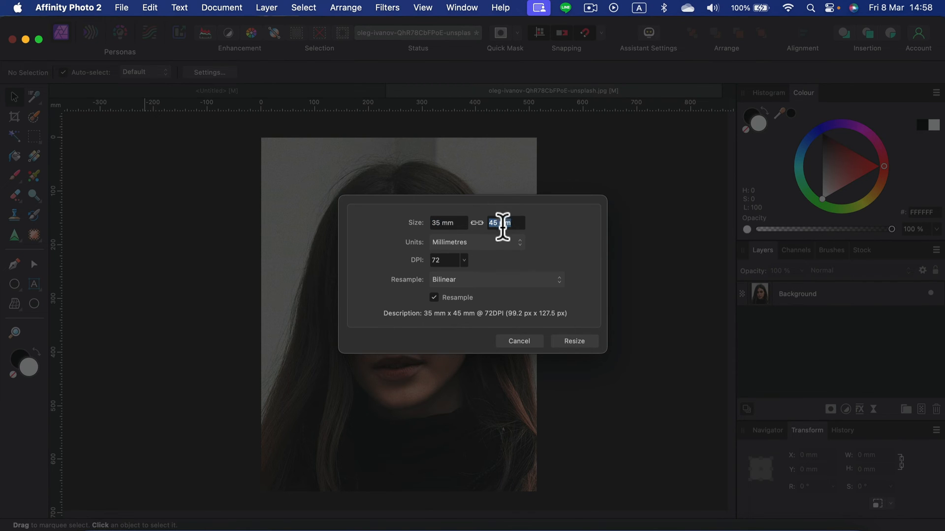
{"action": "mouse_move", "coordinate": [573, 341]}
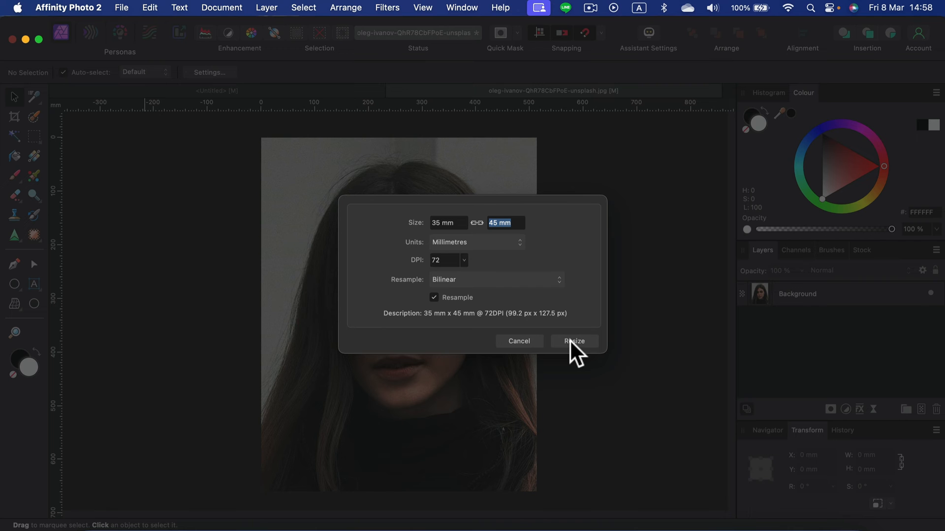
{"action": "left_click", "coordinate": [573, 341]}
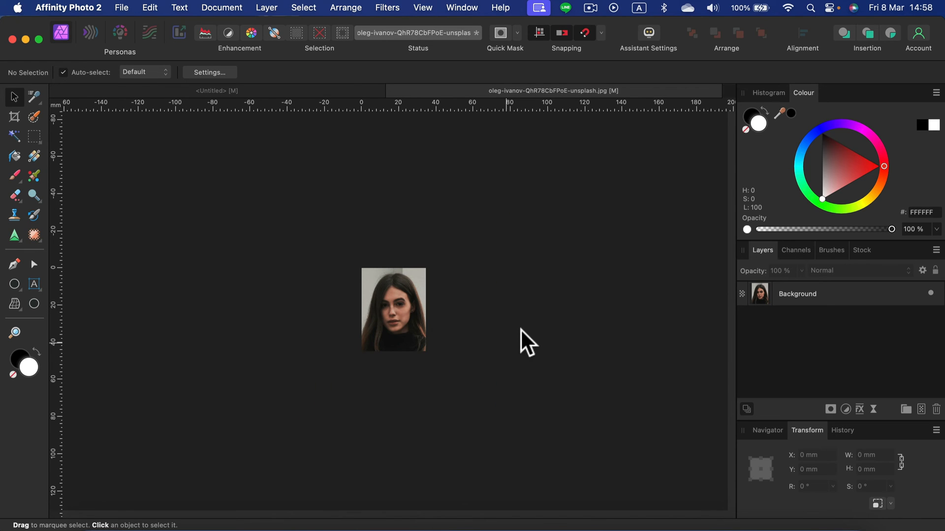
{"action": "mouse_move", "coordinate": [419, 355]}
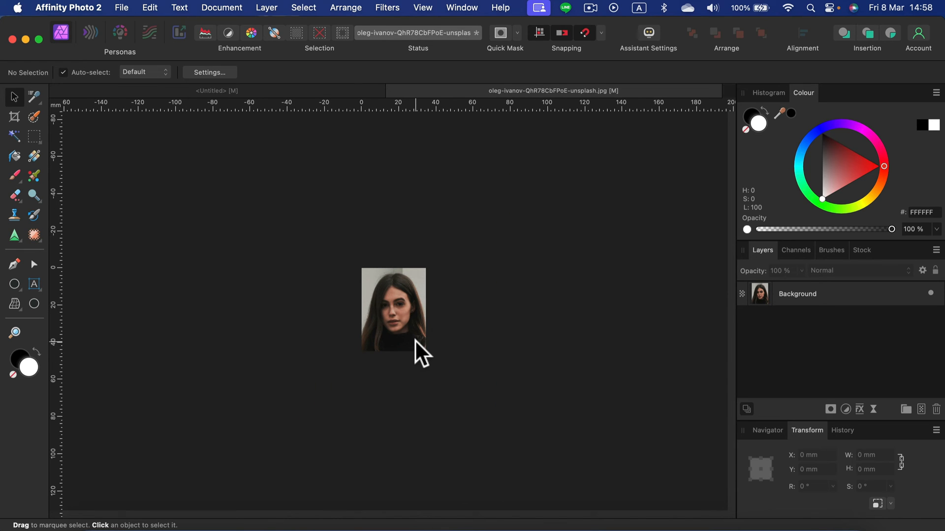
{"action": "mouse_move", "coordinate": [192, 40]}
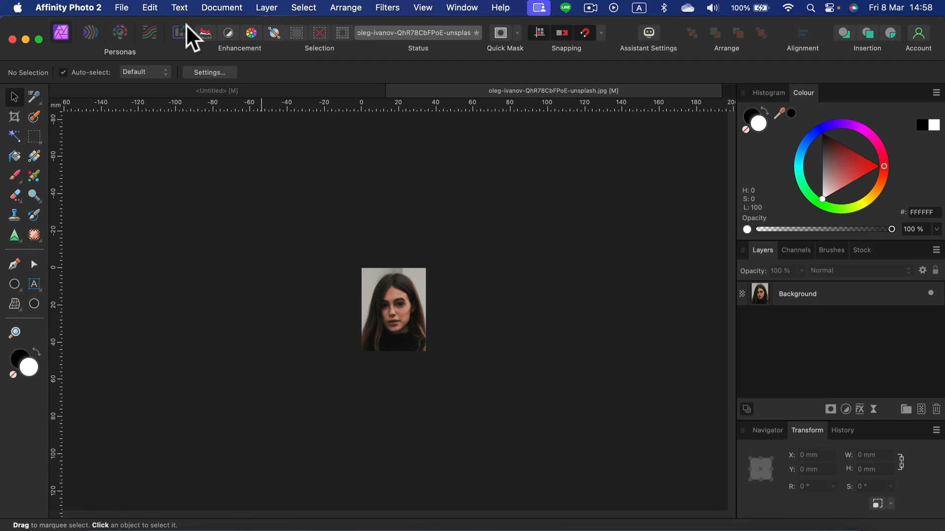
Step: Set up a JPEG export of the passport-sized portrait
{"action": "left_click", "coordinate": [121, 8]}
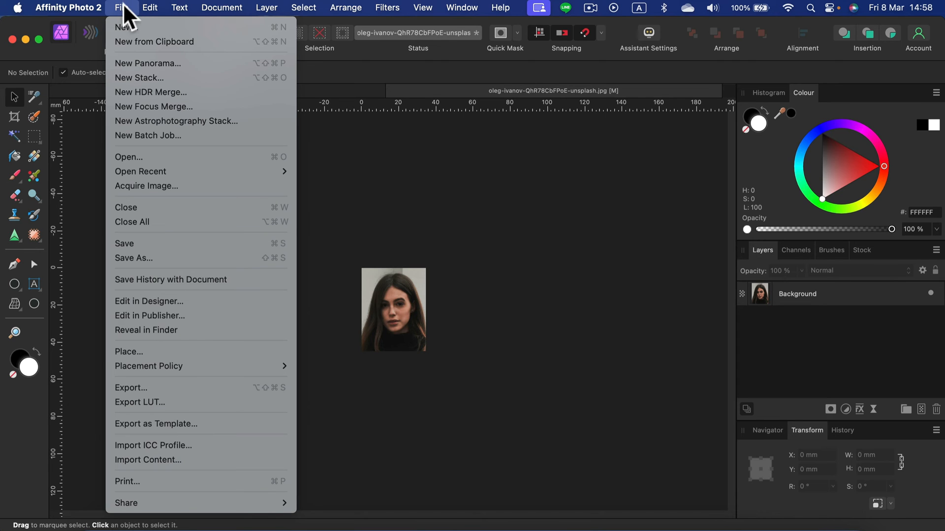
{"action": "left_click", "coordinate": [394, 231]}
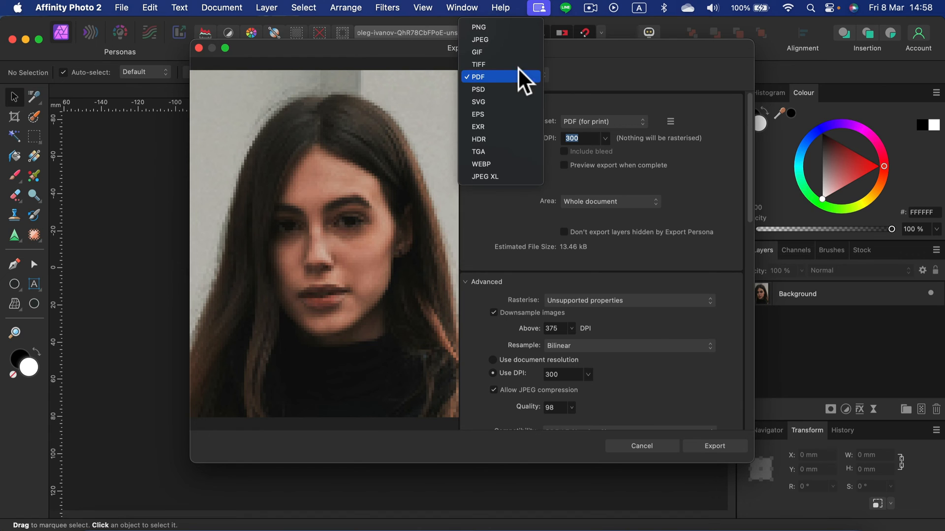
{"action": "left_click", "coordinate": [480, 39]}
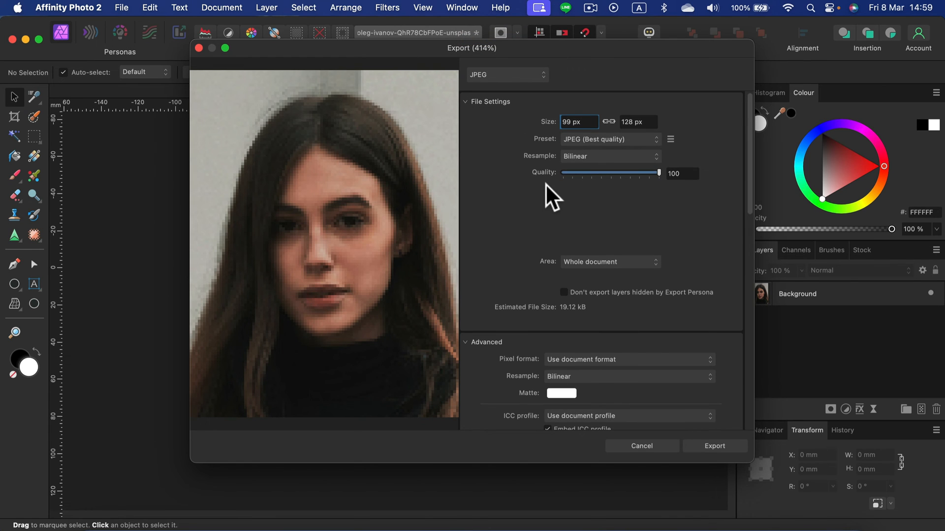
{"action": "mouse_move", "coordinate": [693, 414]}
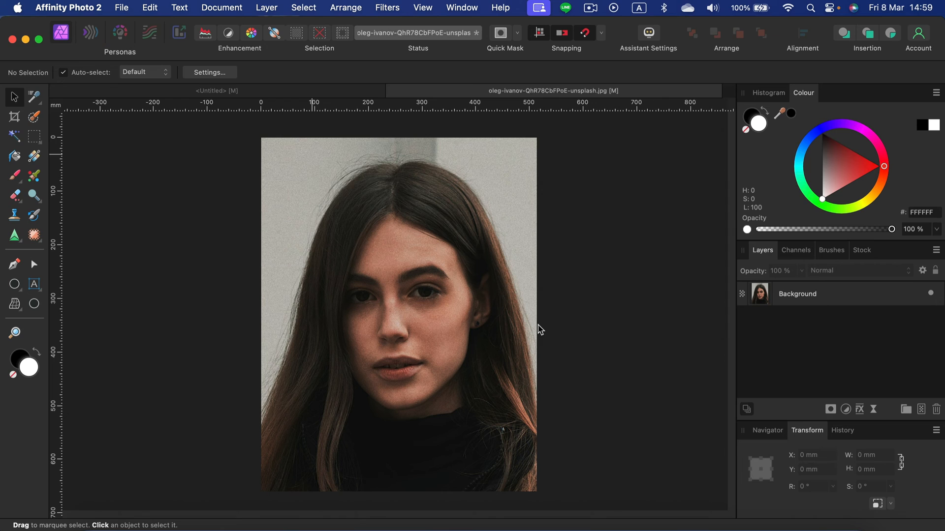
{"action": "mouse_move", "coordinate": [362, 482]}
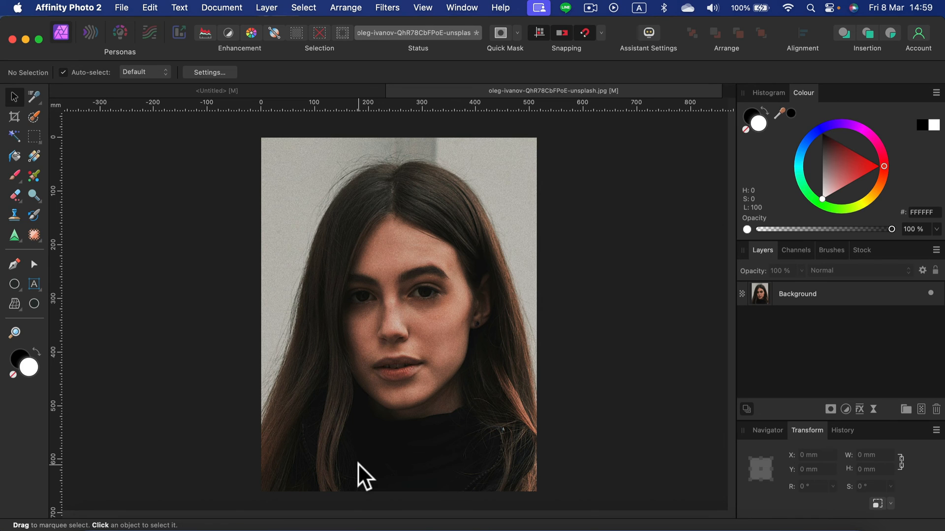
{"action": "mouse_move", "coordinate": [907, 324]}
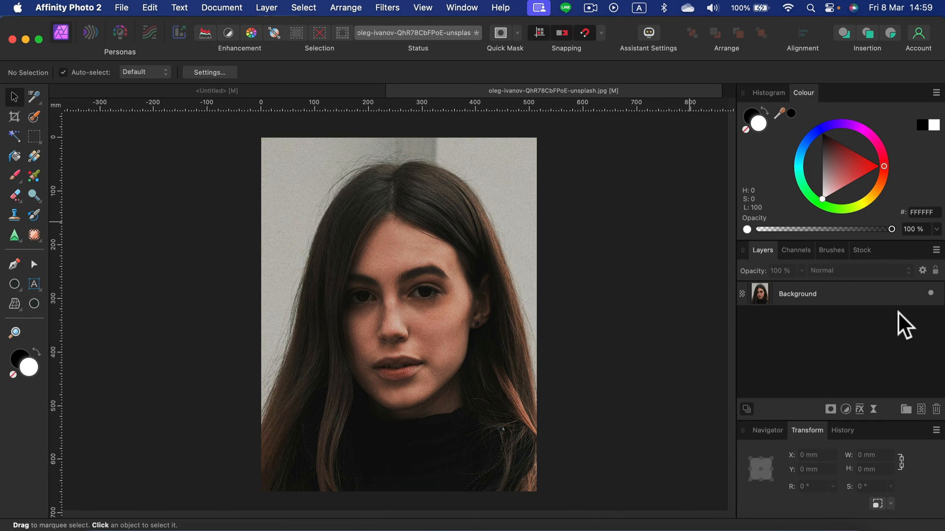
Step: Select the Background layer and show the retouching brushes group
{"action": "left_click", "coordinate": [796, 293]}
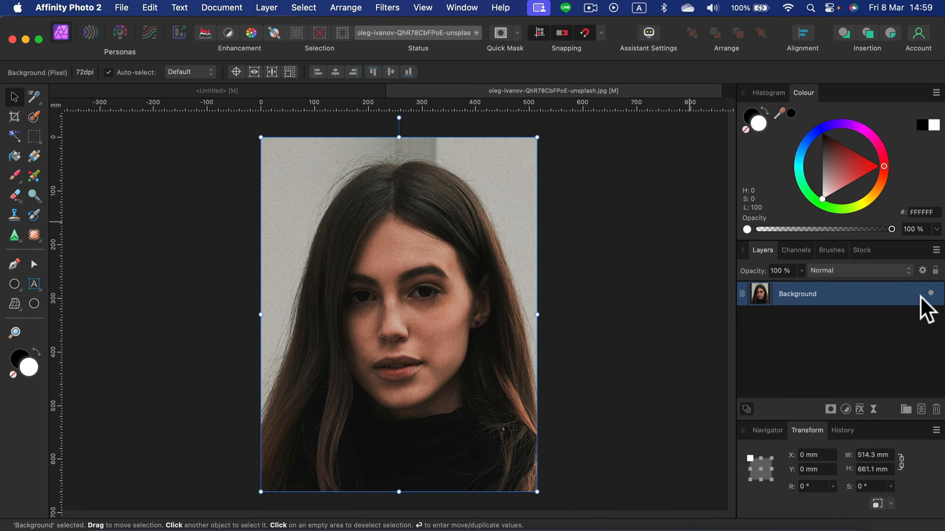
{"action": "mouse_move", "coordinate": [39, 265]}
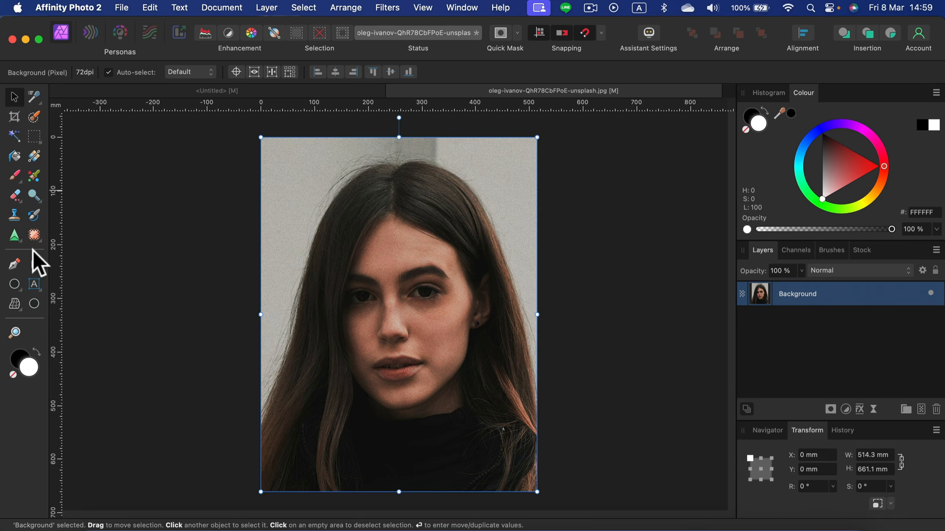
{"action": "left_click", "coordinate": [34, 235]}
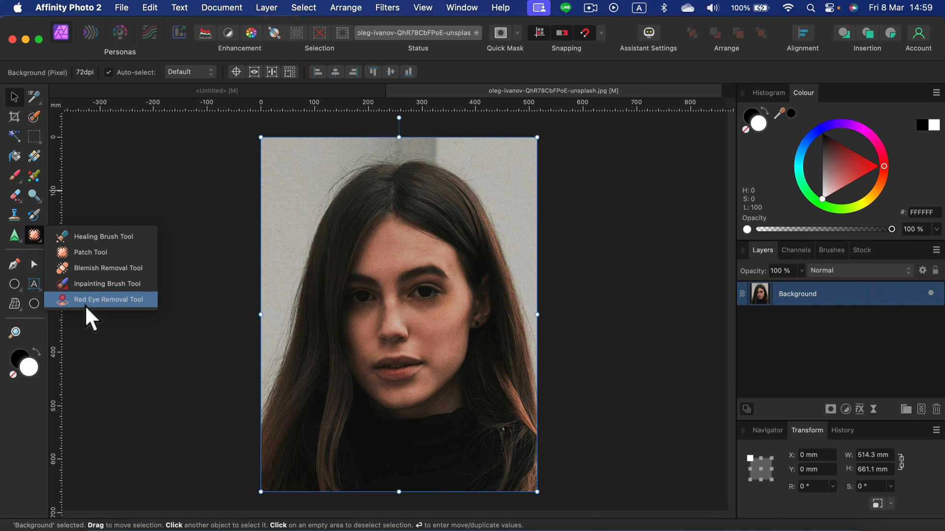
Step: Choose the Inpainting Brush Tool for the grey background above her head
{"action": "left_click", "coordinate": [111, 284]}
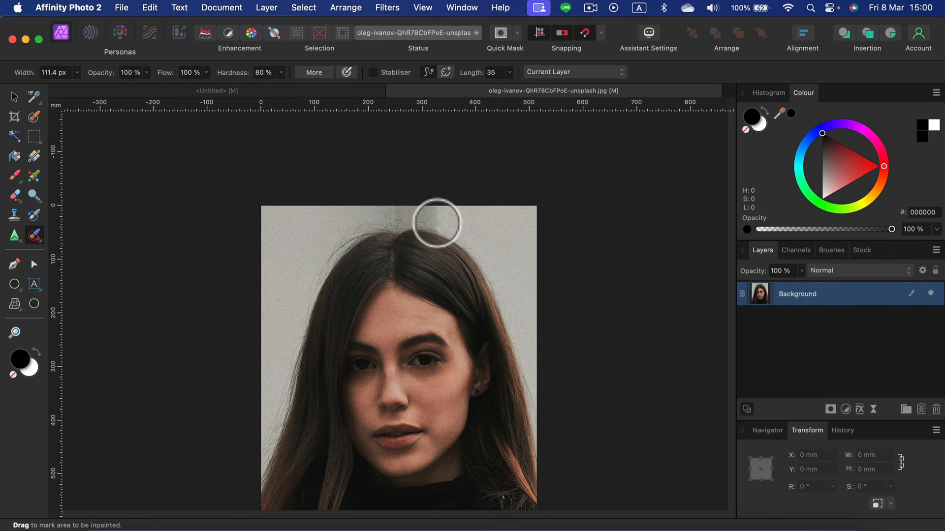
{"action": "mouse_move", "coordinate": [440, 214]}
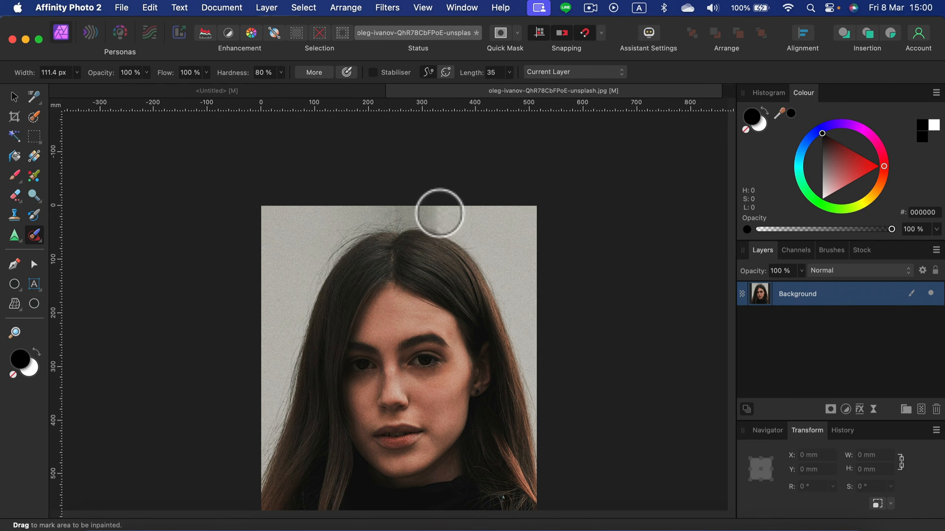
{"action": "mouse_move", "coordinate": [482, 247]}
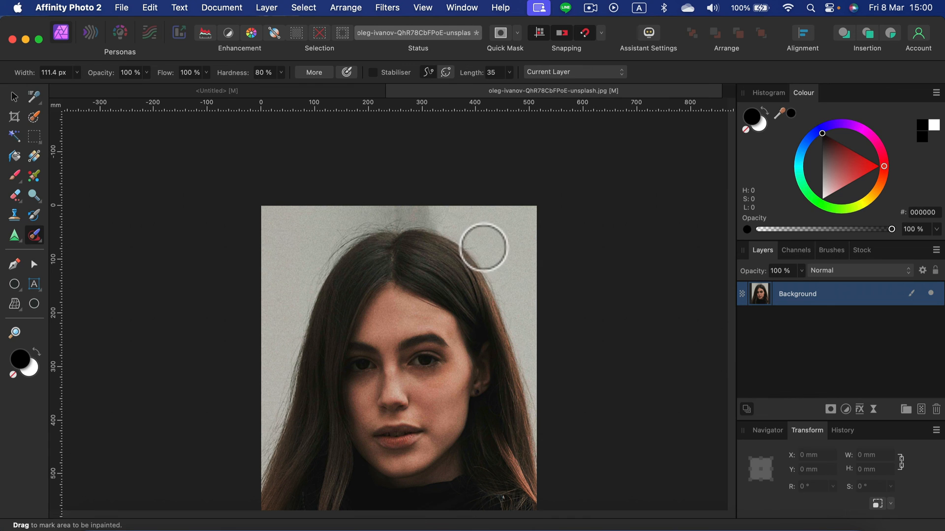
{"action": "mouse_move", "coordinate": [483, 187]}
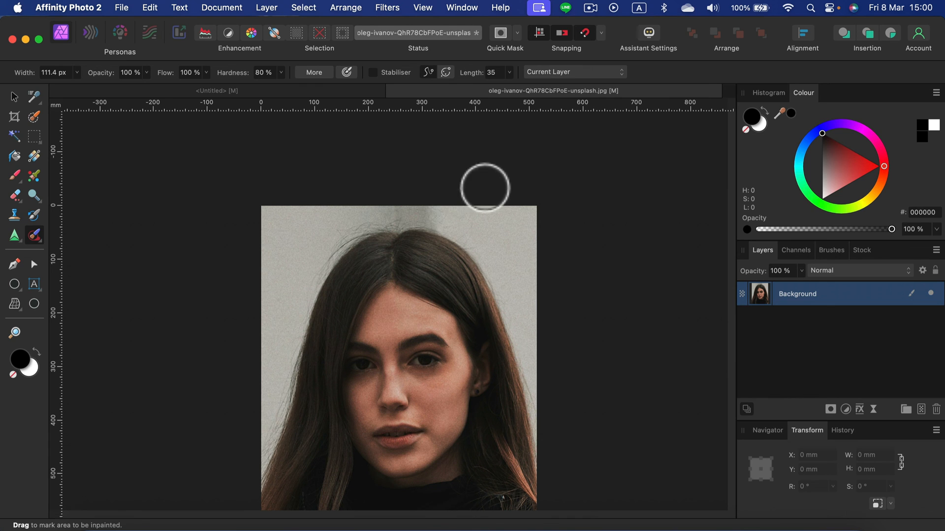
{"action": "mouse_move", "coordinate": [574, 191]}
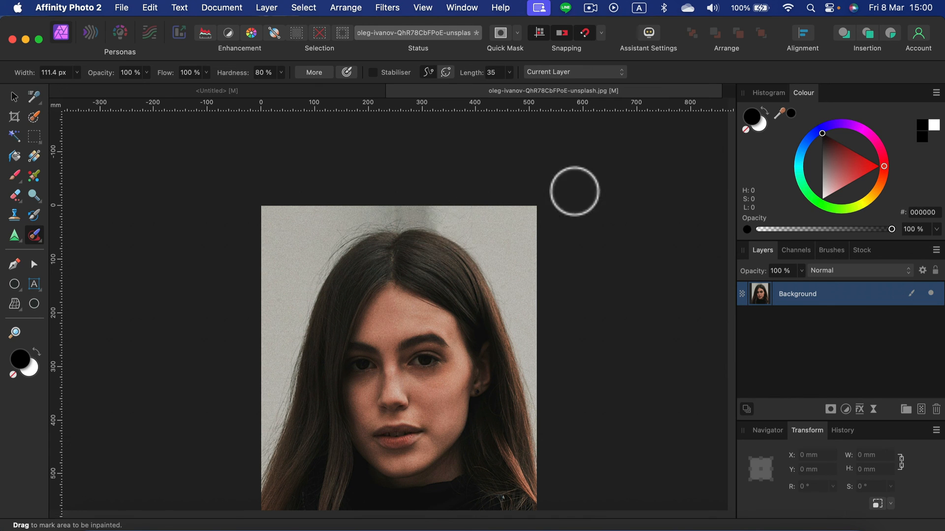